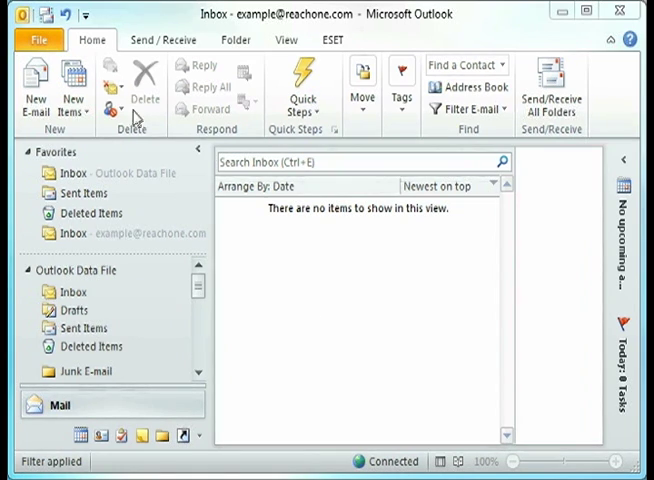
left_click(40, 39)
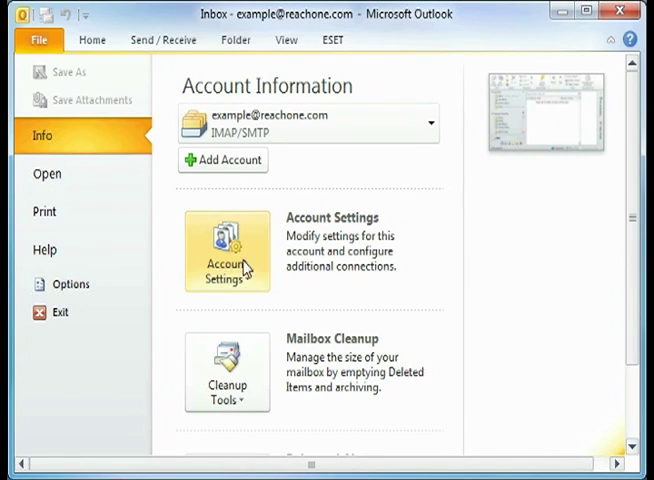
left_click(227, 253)
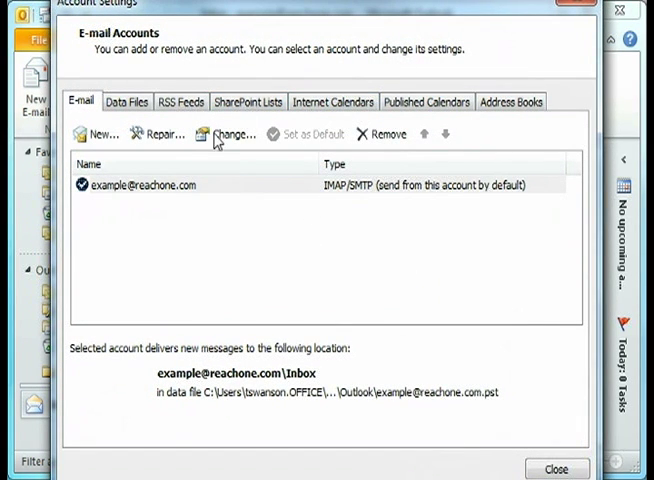
left_click(150, 184)
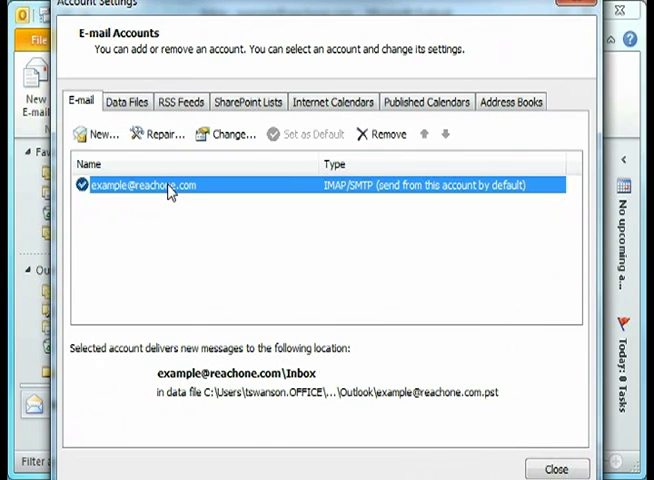
mouse_move(228, 134)
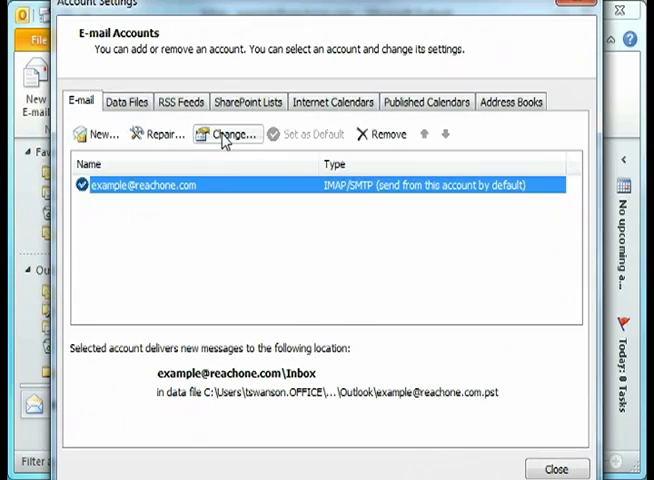
Change the reachone account: outgoing server mail.reachone.com, then verify user name and password.
left_click(229, 134)
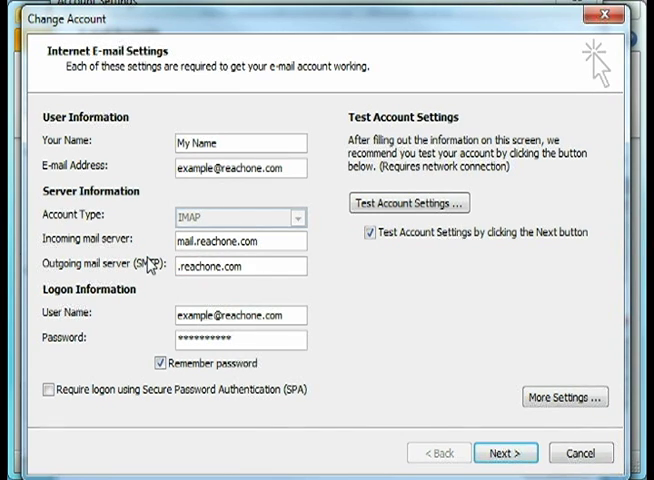
type("mail")
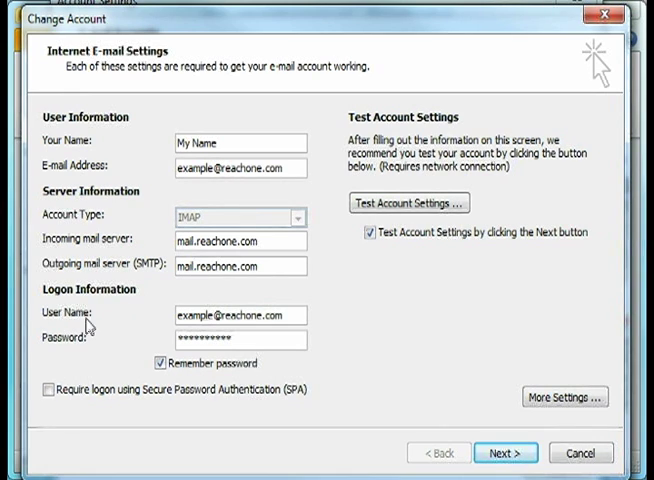
double_click(235, 315)
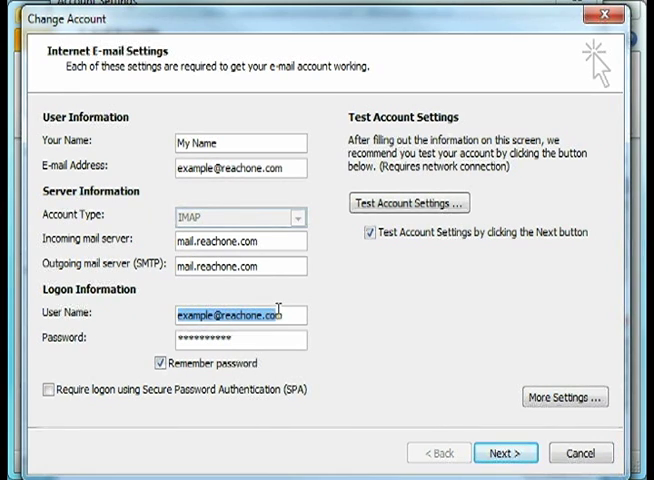
left_click(217, 314)
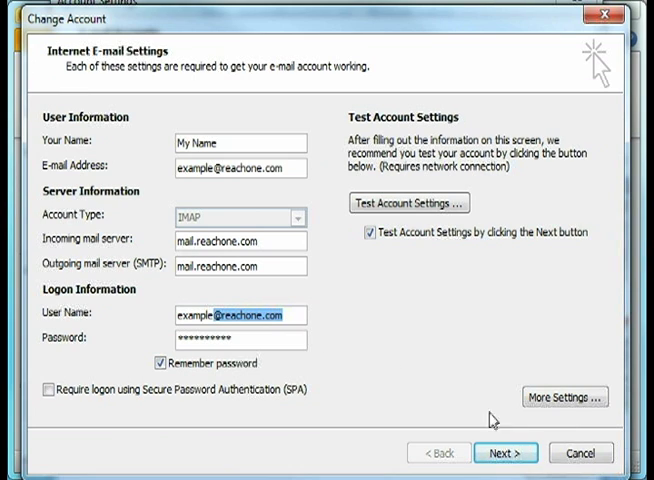
left_click(237, 338)
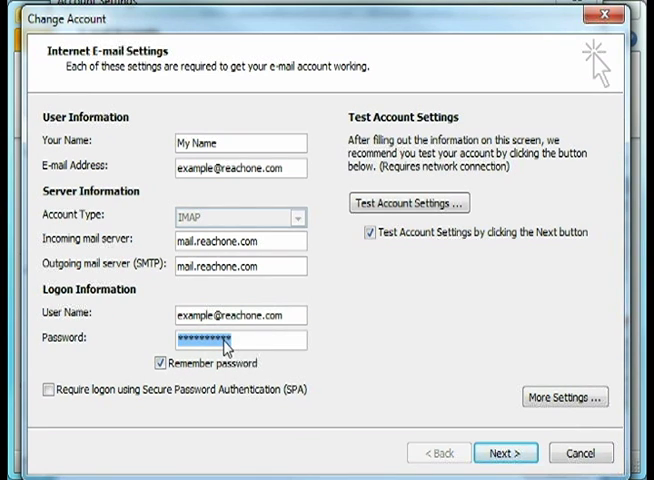
mouse_move(567, 396)
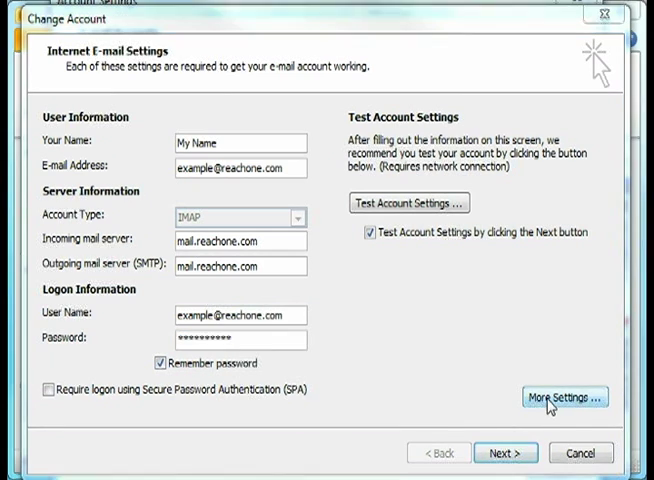
Require outgoing-server authentication in More Settings, then view the Advanced port settings.
left_click(565, 397)
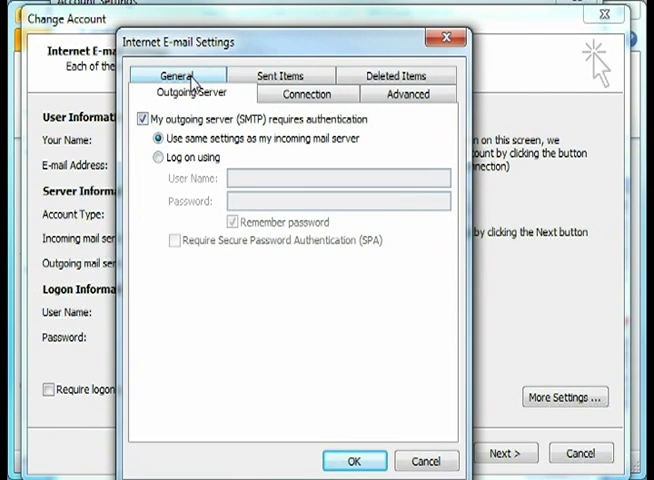
left_click(142, 118)
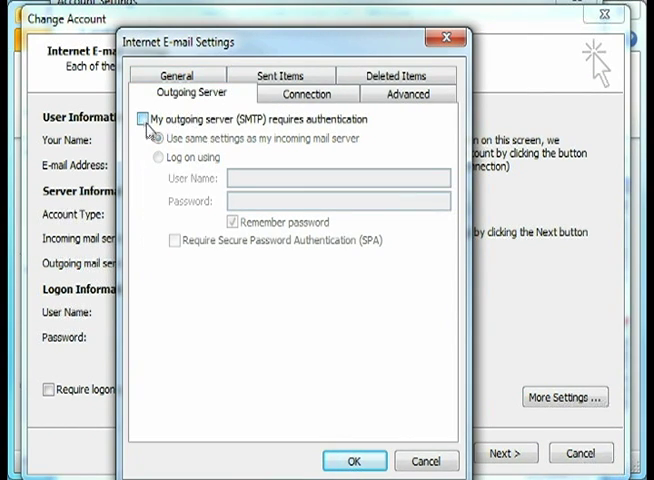
left_click(141, 119)
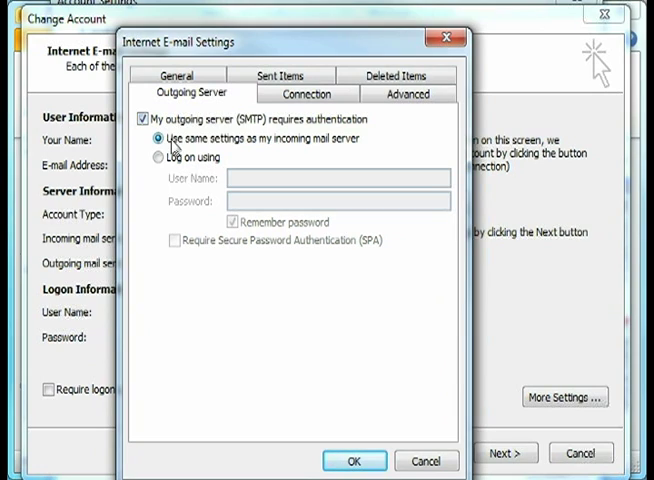
mouse_move(267, 150)
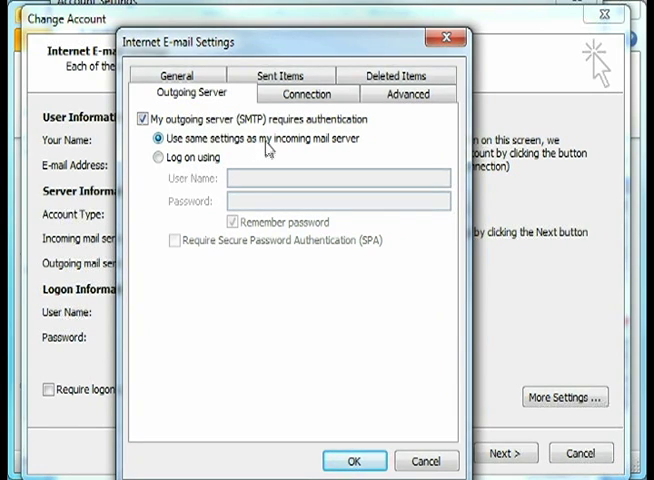
mouse_move(340, 150)
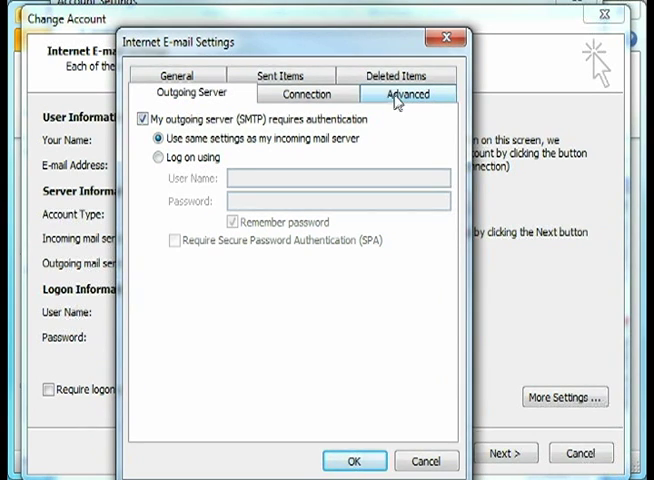
left_click(407, 93)
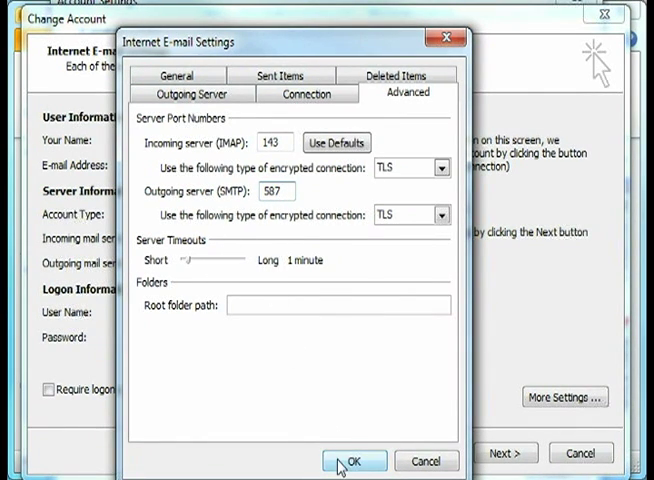
Save the settings with OK and close the successful account test results.
left_click(354, 461)
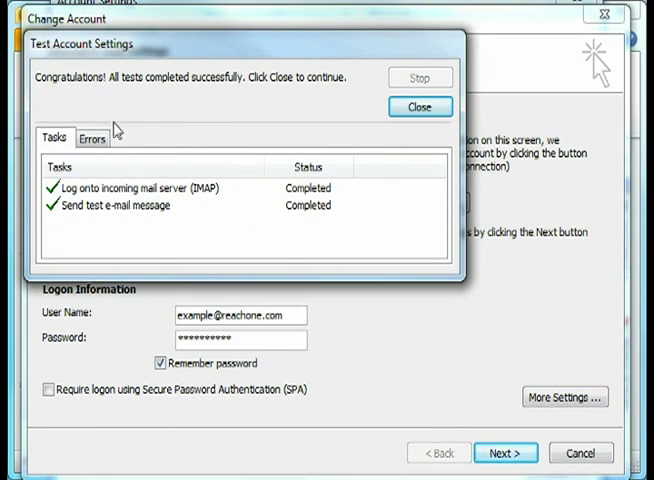
mouse_move(63, 87)
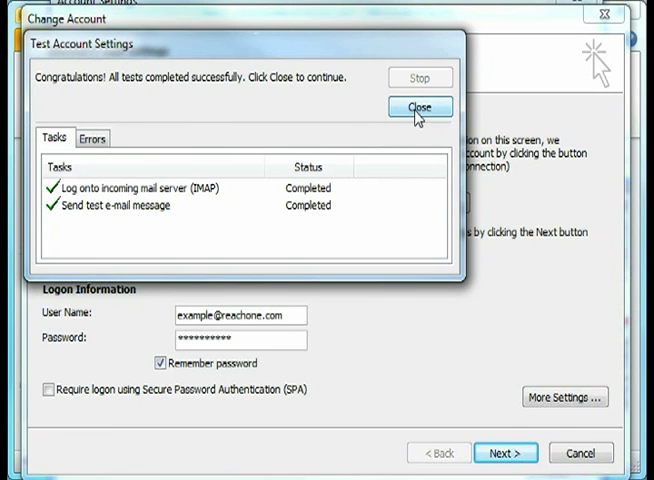
left_click(420, 107)
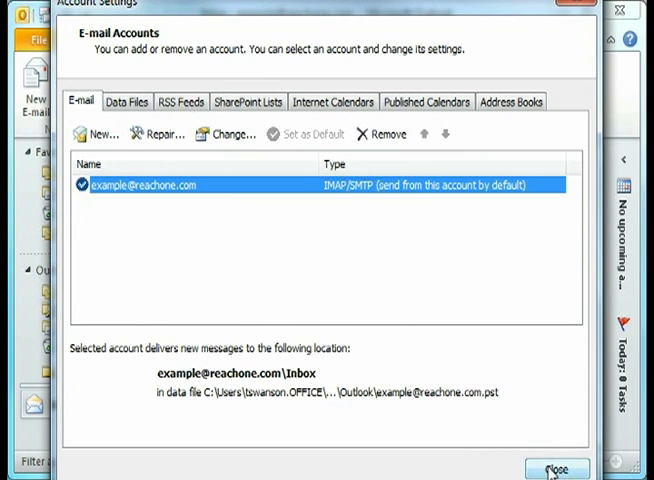
Close Account Settings to view the Outlook Test Message in the Inbox.
left_click(558, 468)
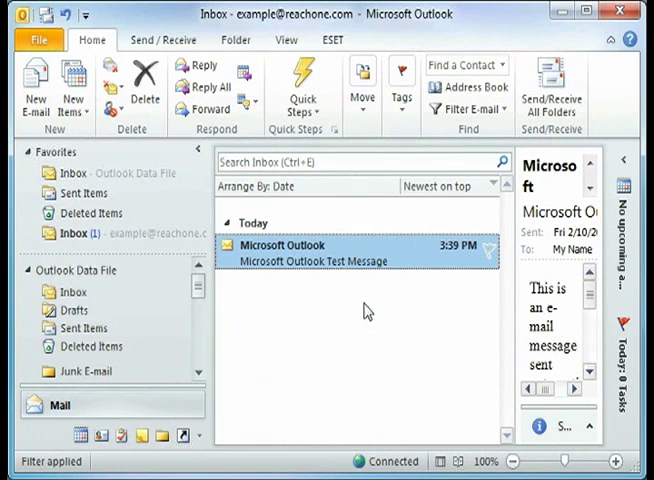
mouse_move(330, 260)
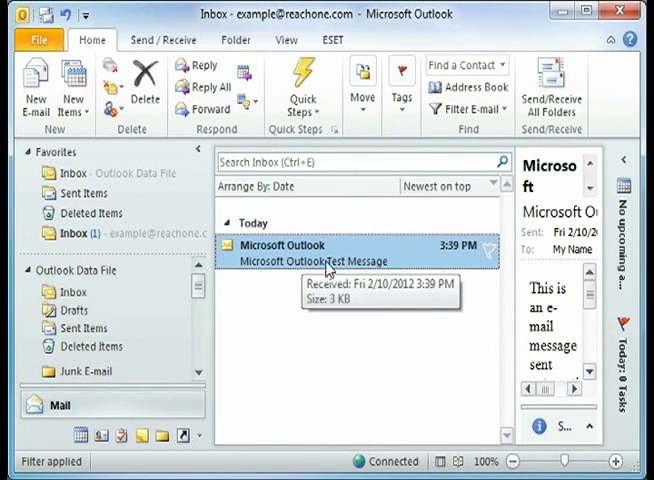
mouse_move(370, 263)
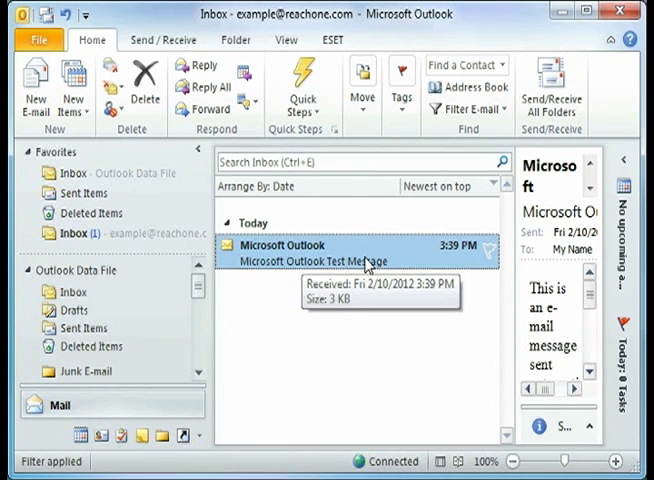
mouse_move(363, 273)
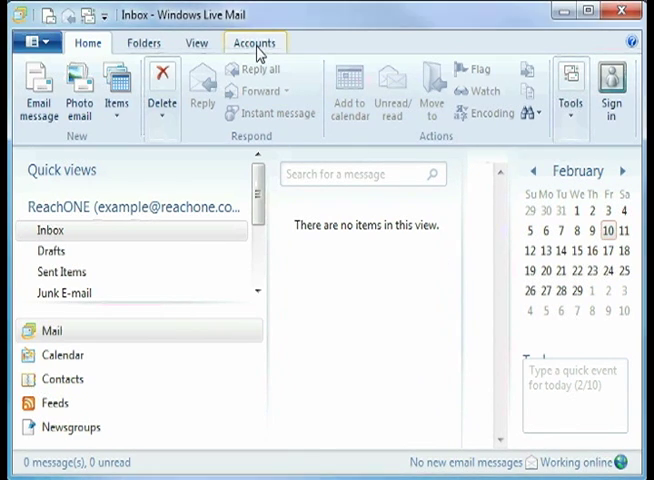
left_click(254, 42)
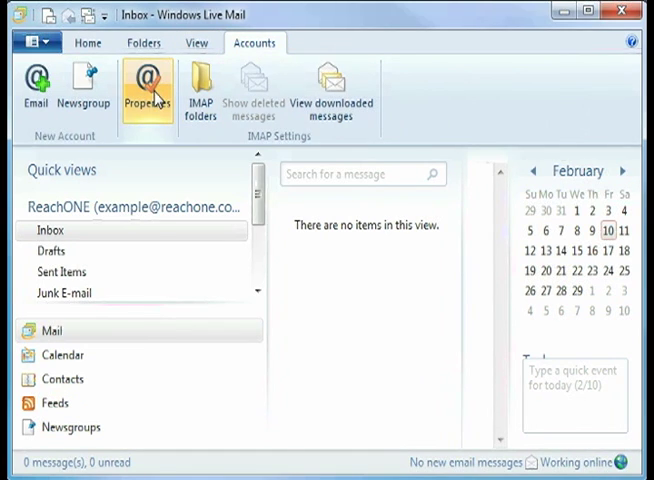
left_click(147, 88)
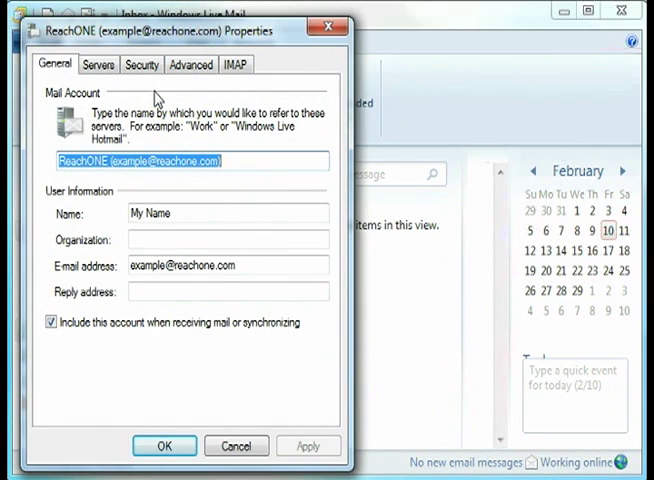
mouse_move(168, 117)
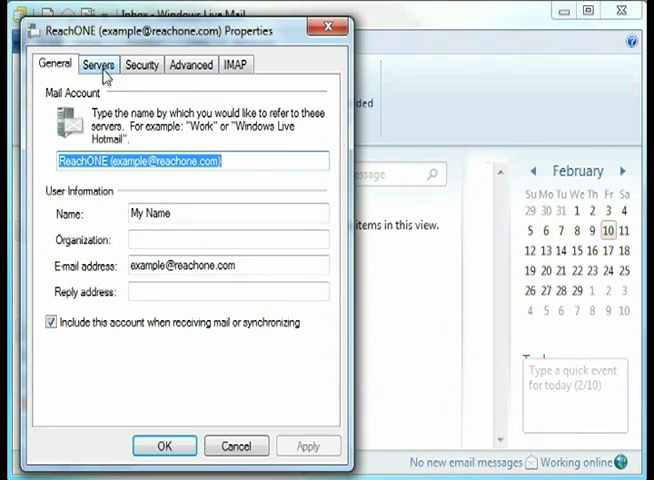
Complete the username with 'reachone' on the Servers tab and keep authentication enabled.
left_click(98, 64)
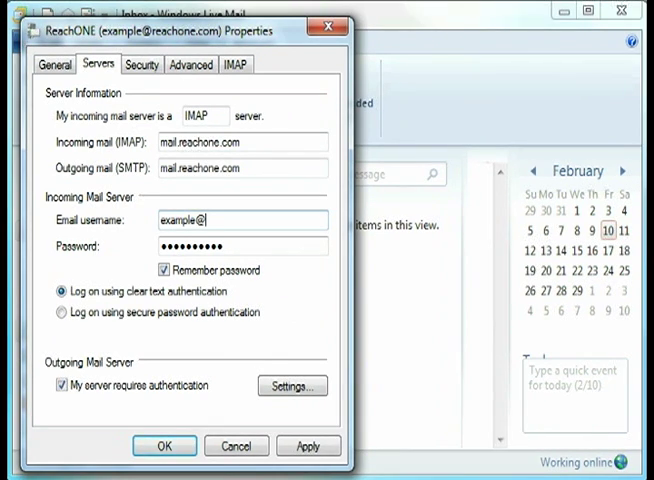
type("reachone.com")
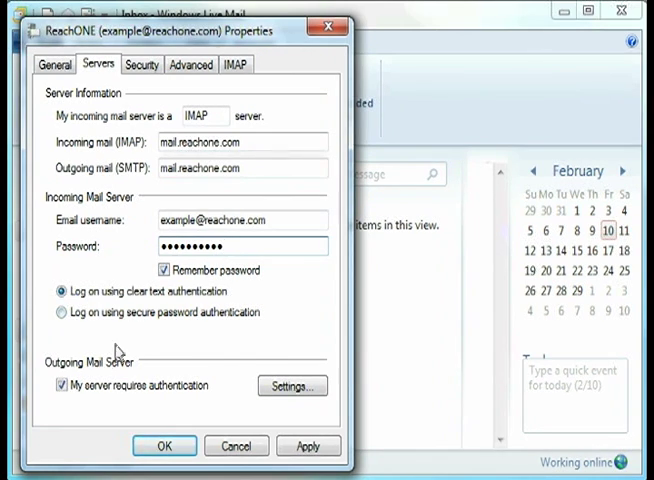
mouse_move(97, 375)
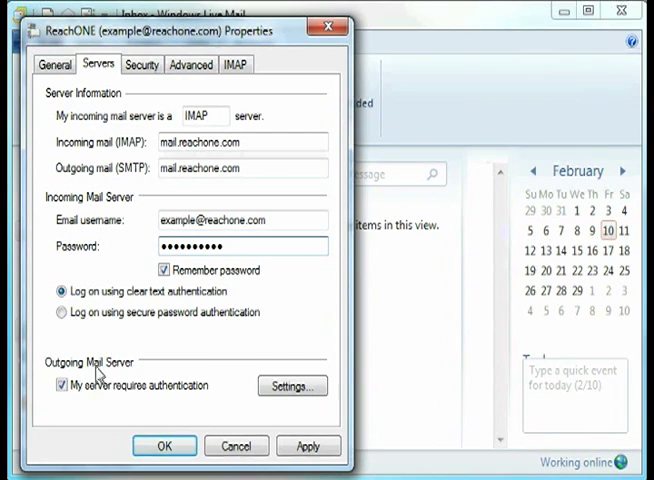
left_click(56, 385)
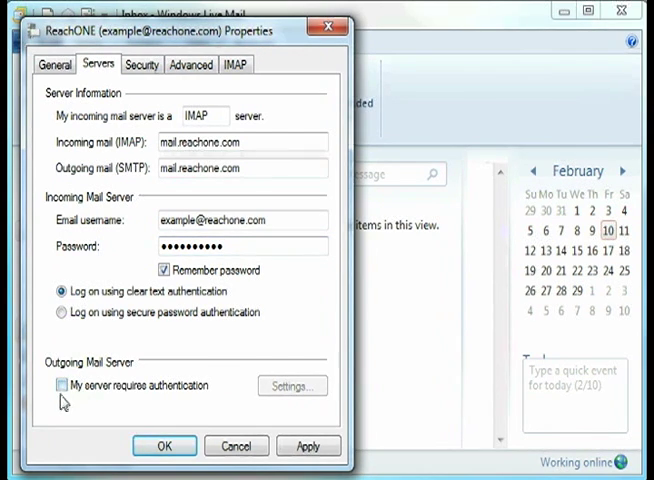
left_click(57, 385)
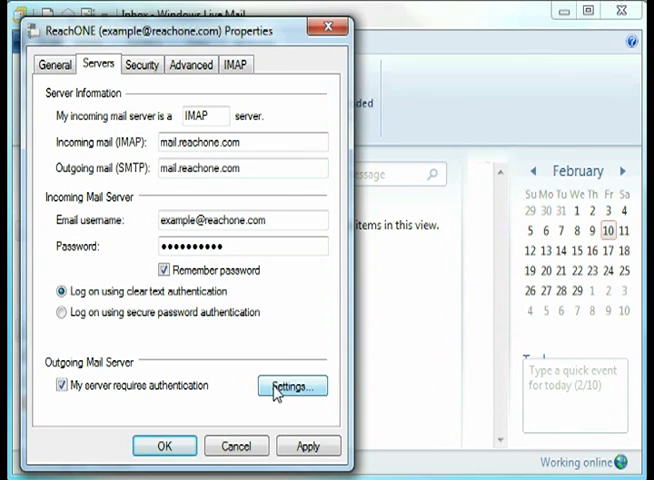
Set outgoing logon to use the same settings as the incoming server.
left_click(291, 386)
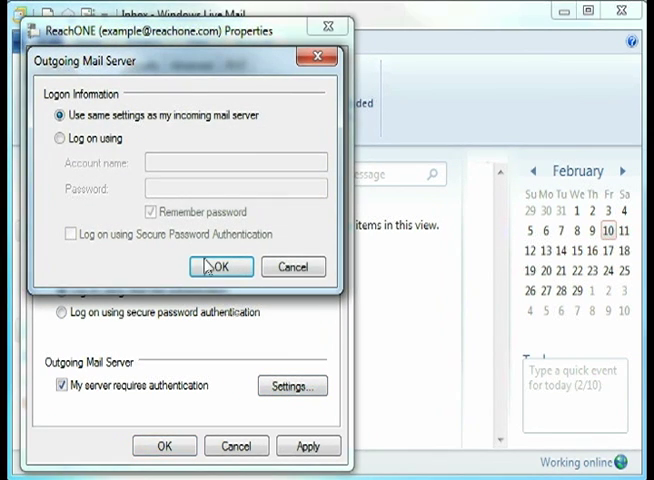
mouse_move(143, 131)
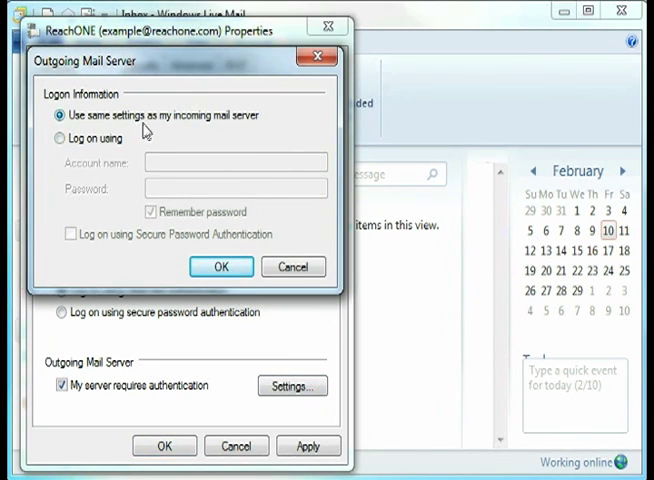
mouse_move(240, 128)
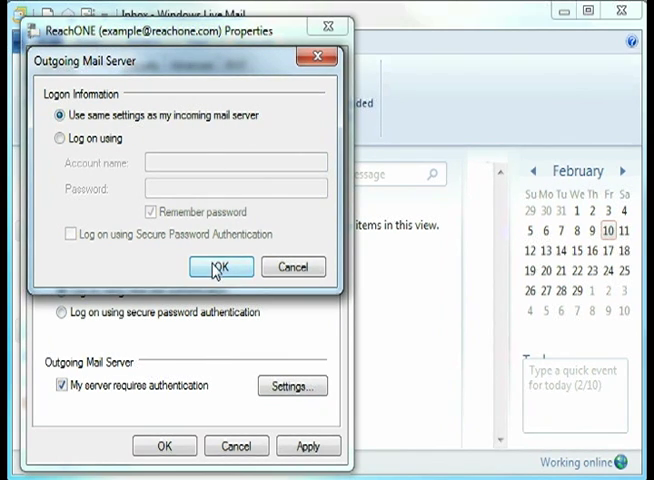
left_click(219, 267)
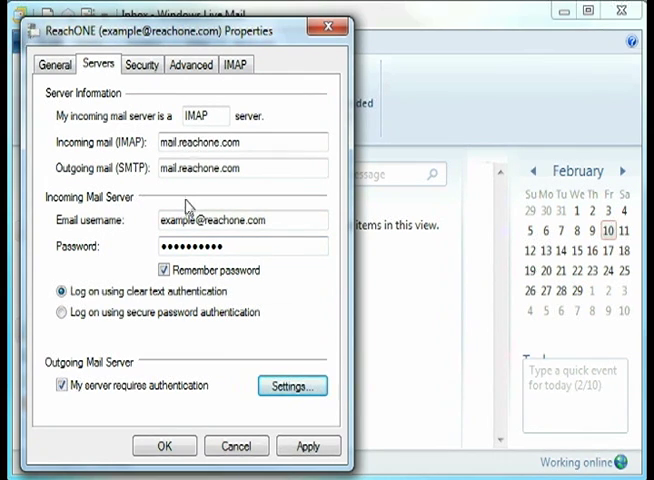
Set SMTP port 587, confirm IMAP port 143, and apply the changes.
left_click(191, 64)
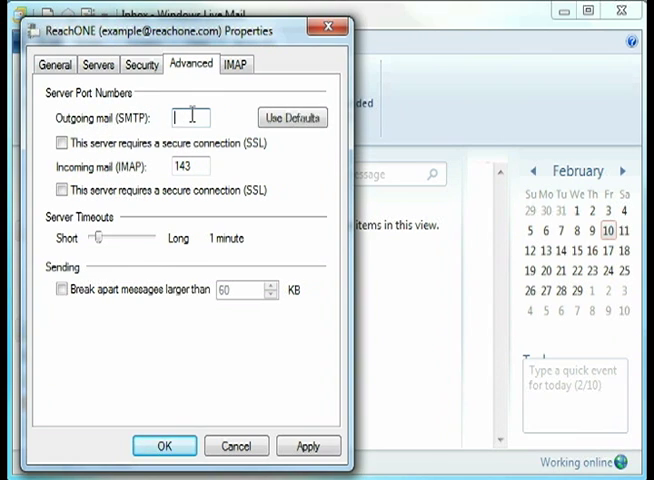
type("25")
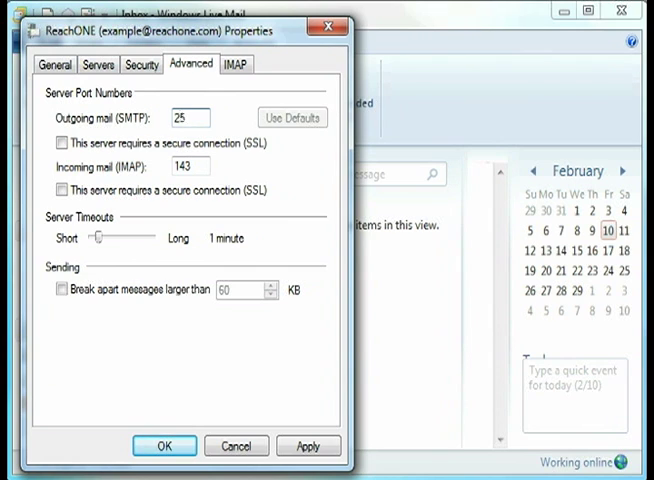
type("587")
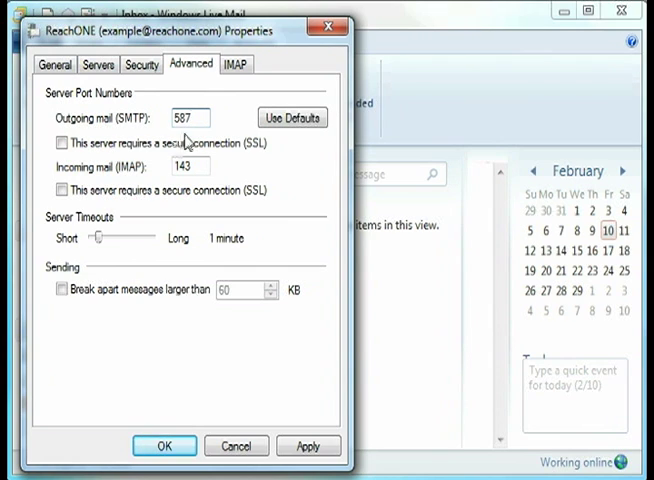
mouse_move(103, 180)
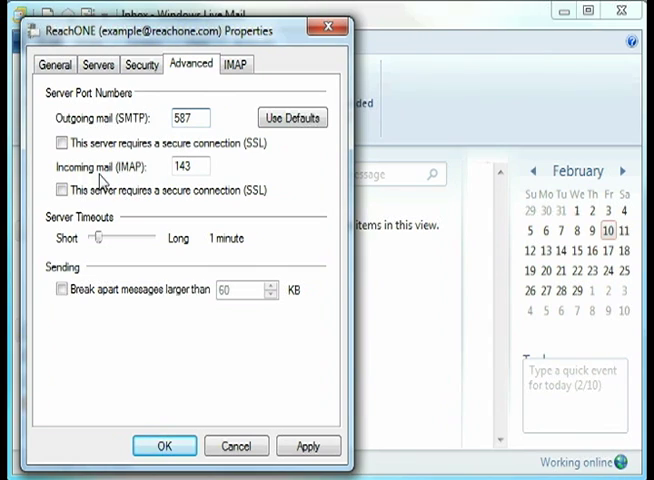
left_click(185, 166)
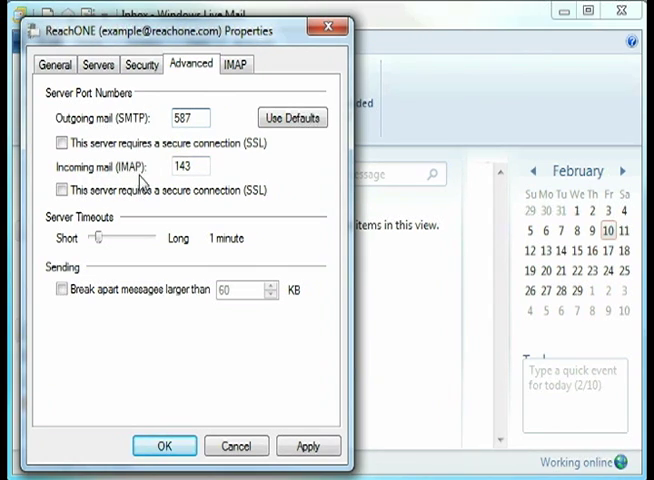
left_click(195, 166)
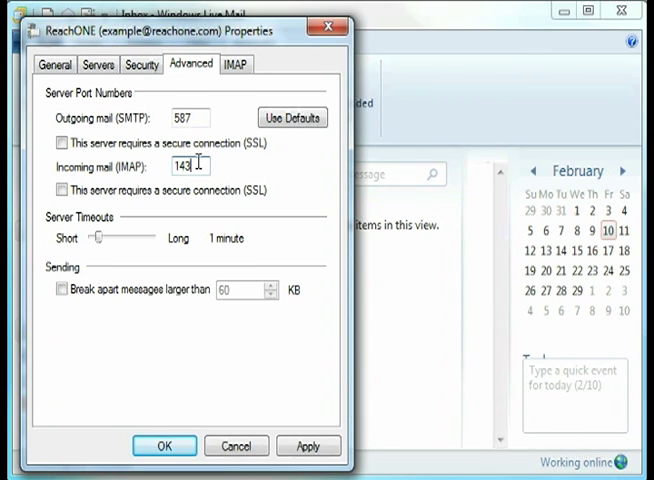
mouse_move(197, 163)
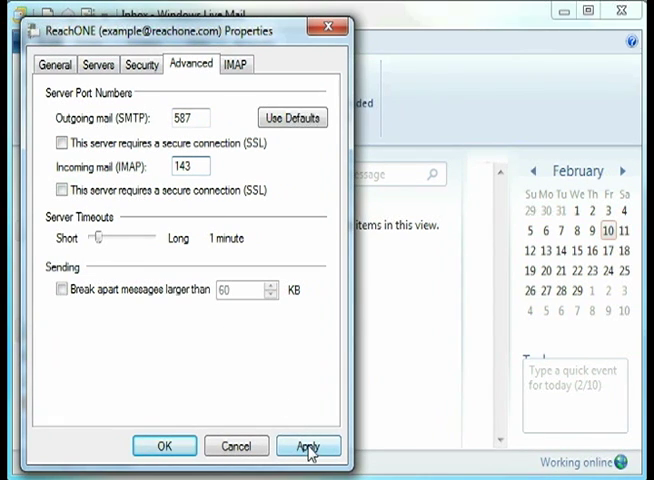
left_click(309, 446)
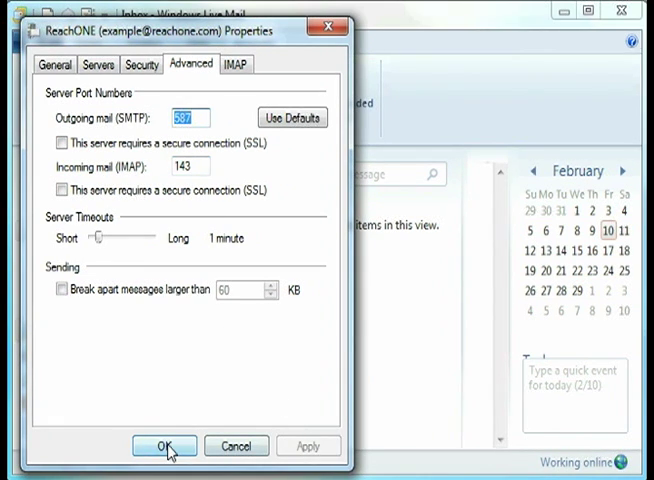
Close the ReachONE properties with OK and confirm refreshing the folder list.
left_click(164, 446)
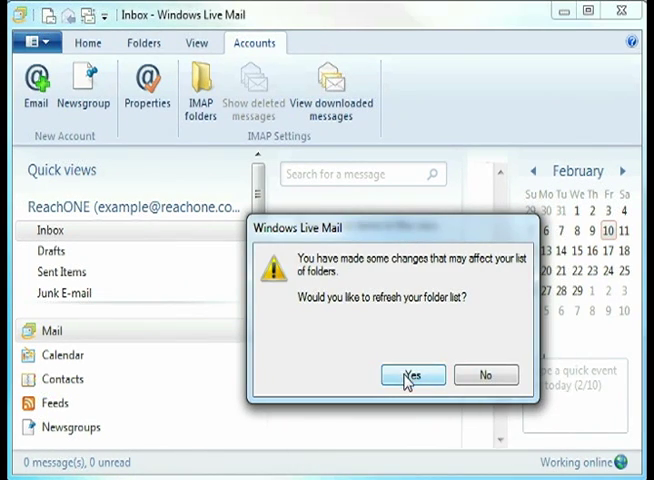
left_click(412, 375)
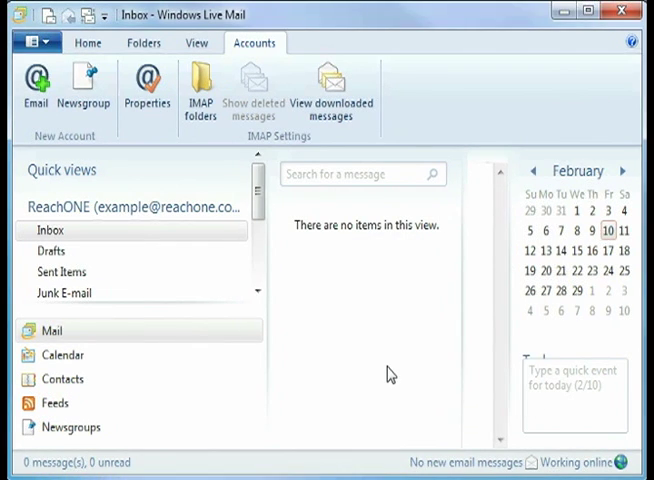
mouse_move(392, 315)
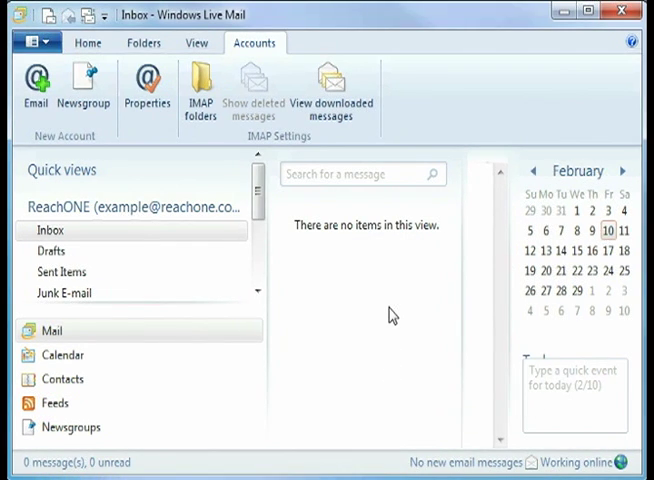